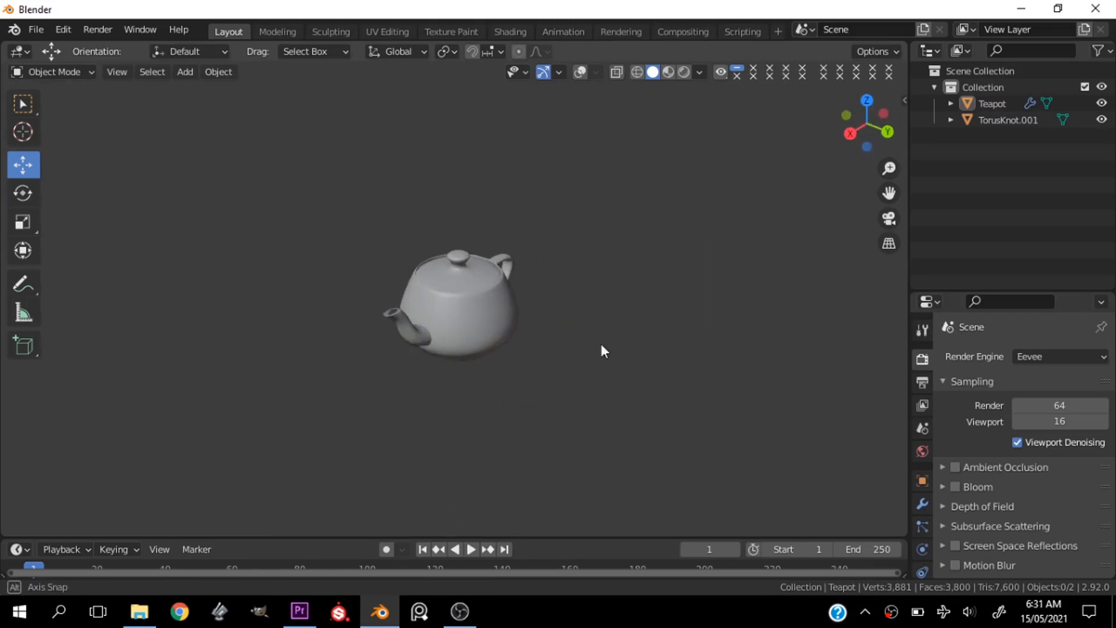
# Orbit around the teapot demo, then open the Edit menu in an empty scene
pyautogui.moveTo(602, 350); pyautogui.dragTo(466, 322)
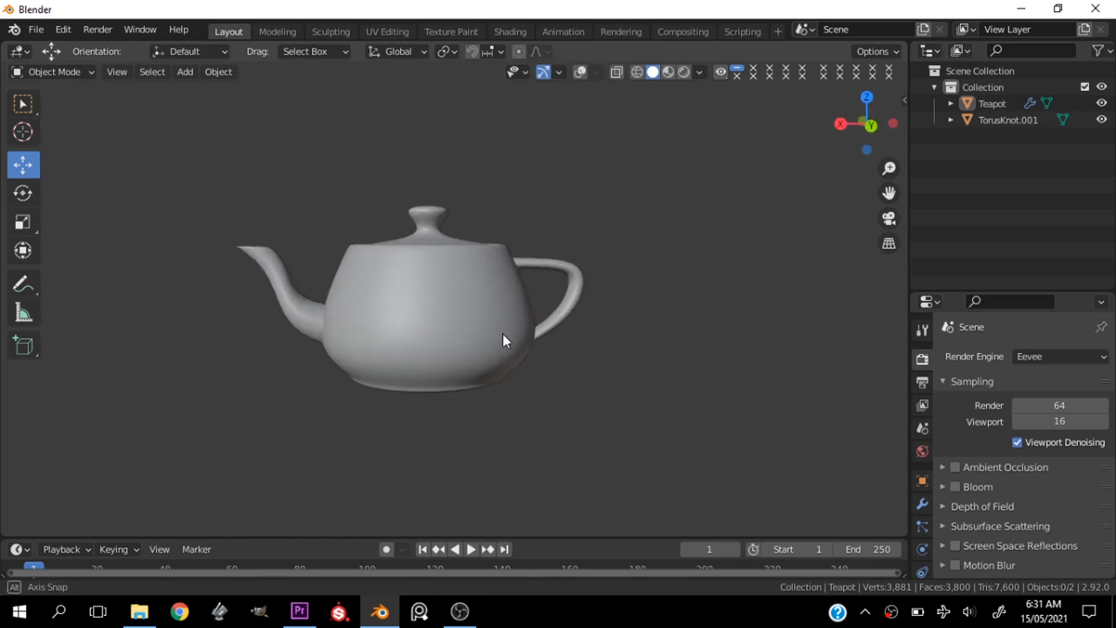
pyautogui.moveTo(503, 340); pyautogui.dragTo(594, 394)
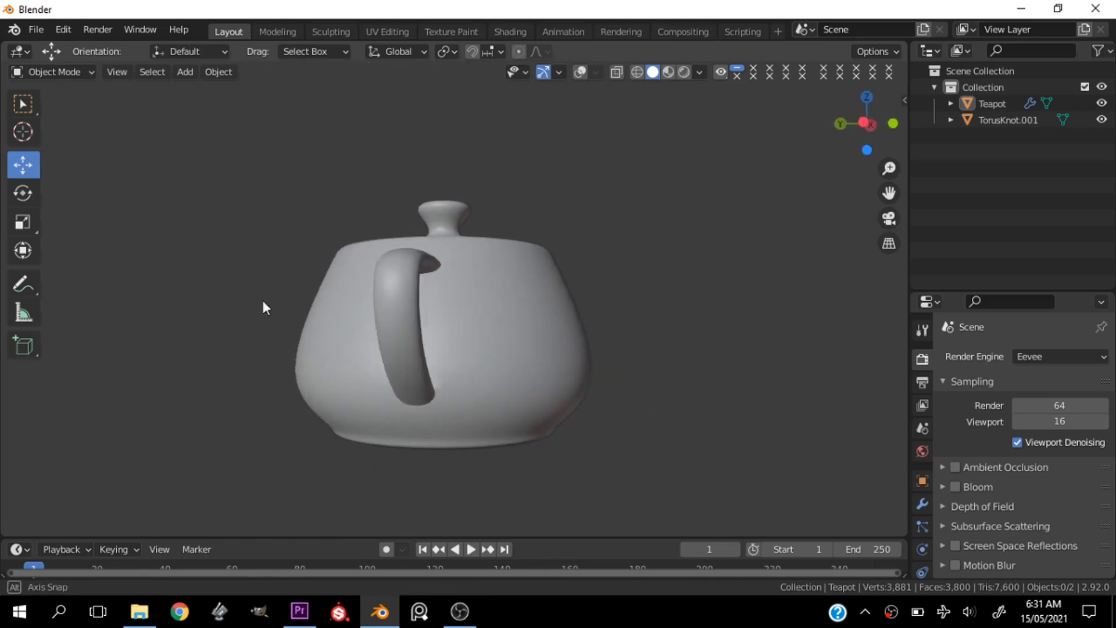
pyautogui.moveTo(264, 306); pyautogui.dragTo(697, 381)
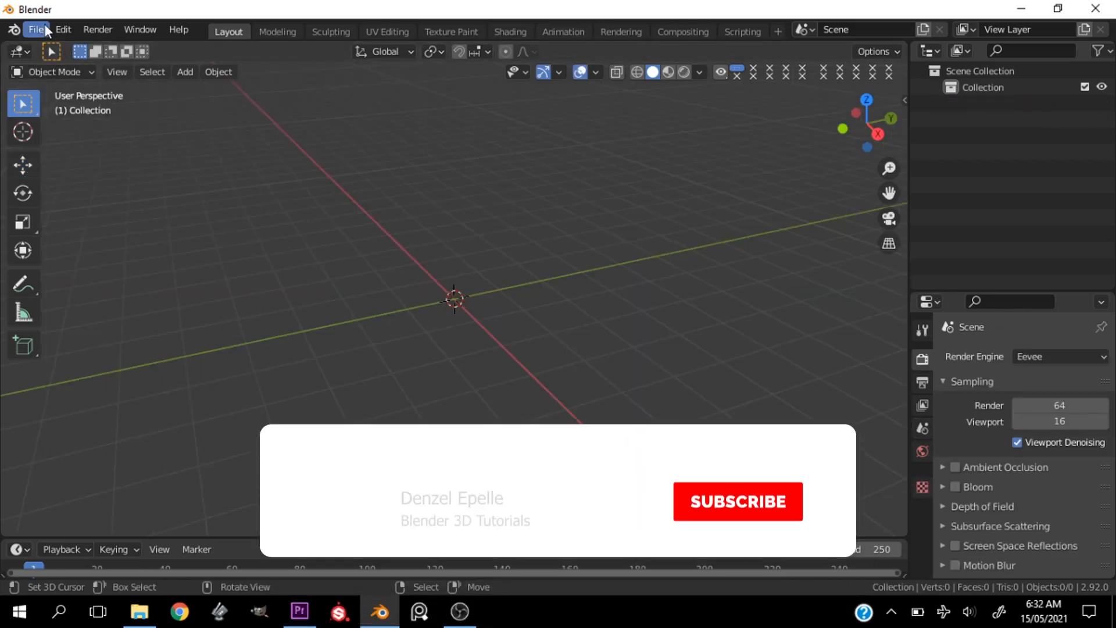
pyautogui.click(737, 501)
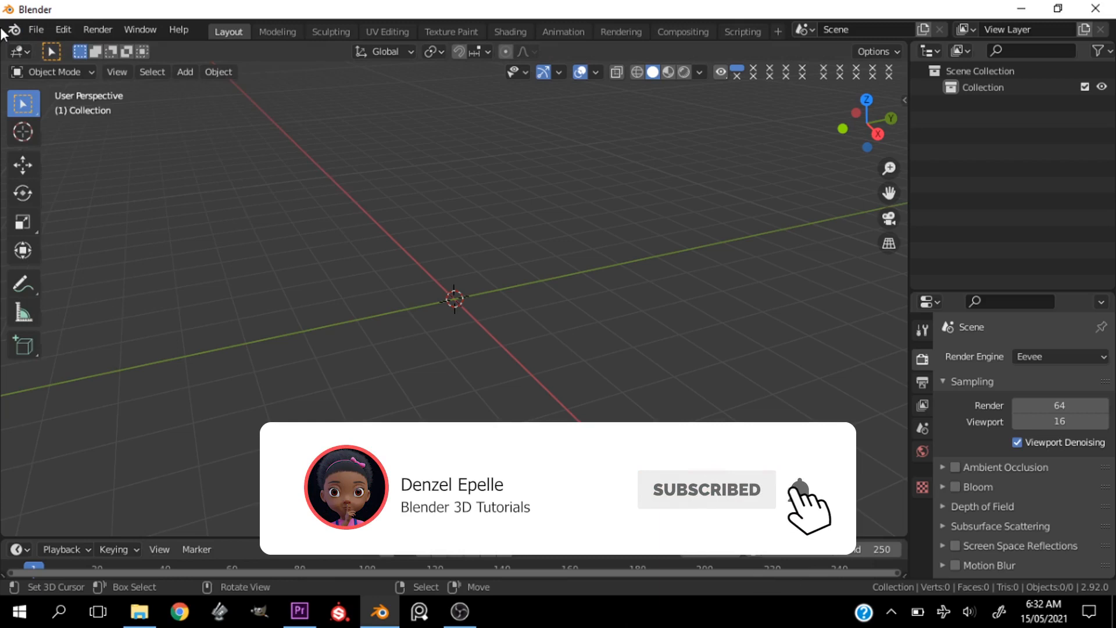
pyautogui.click(62, 29)
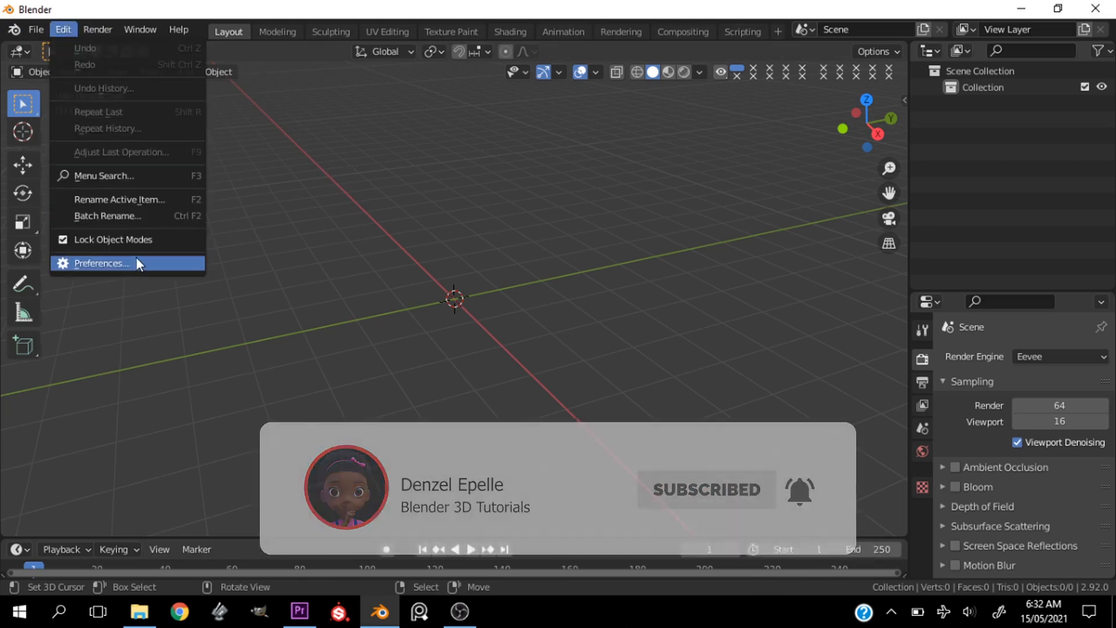
# In Preferences, search add-ons for 'extr' and enable Add Mesh: Extra Objects
pyautogui.click(101, 263)
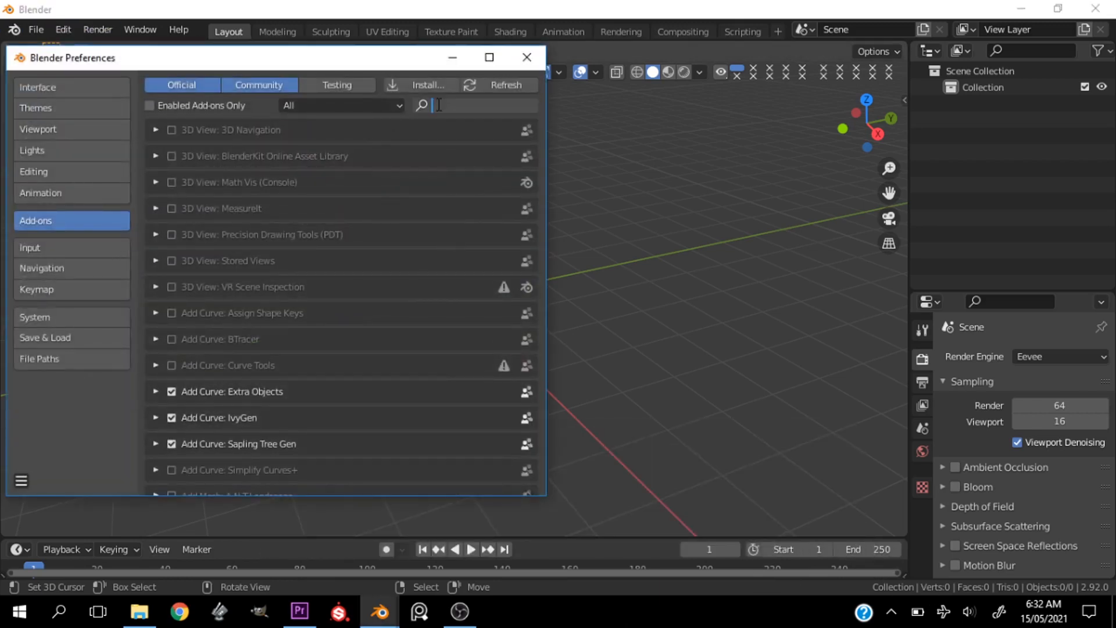
pyautogui.write('extr')
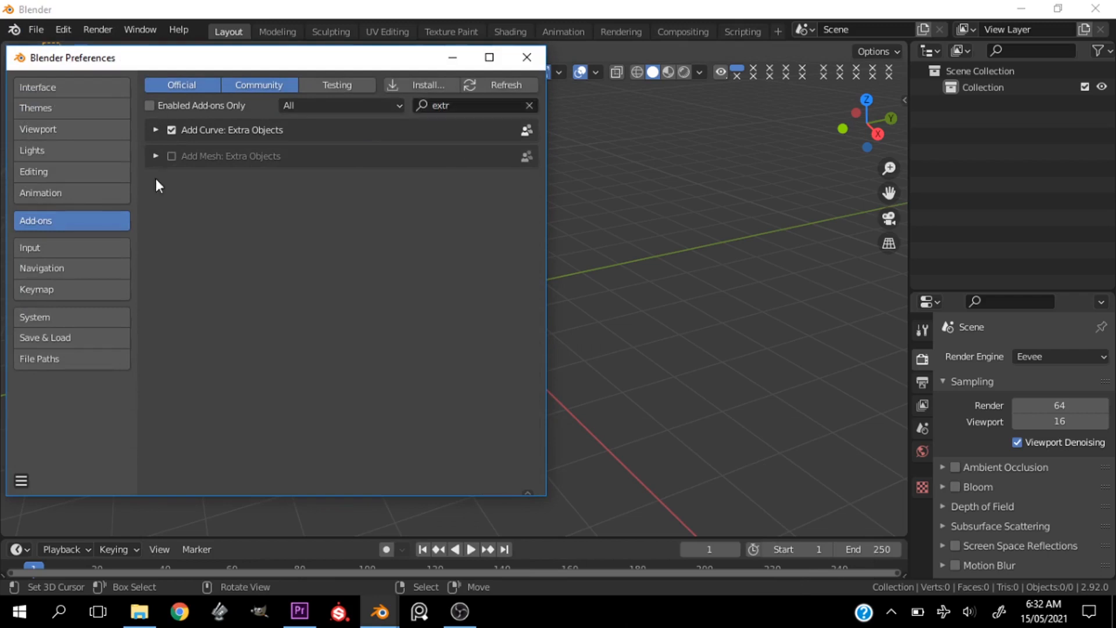
pyautogui.click(171, 156)
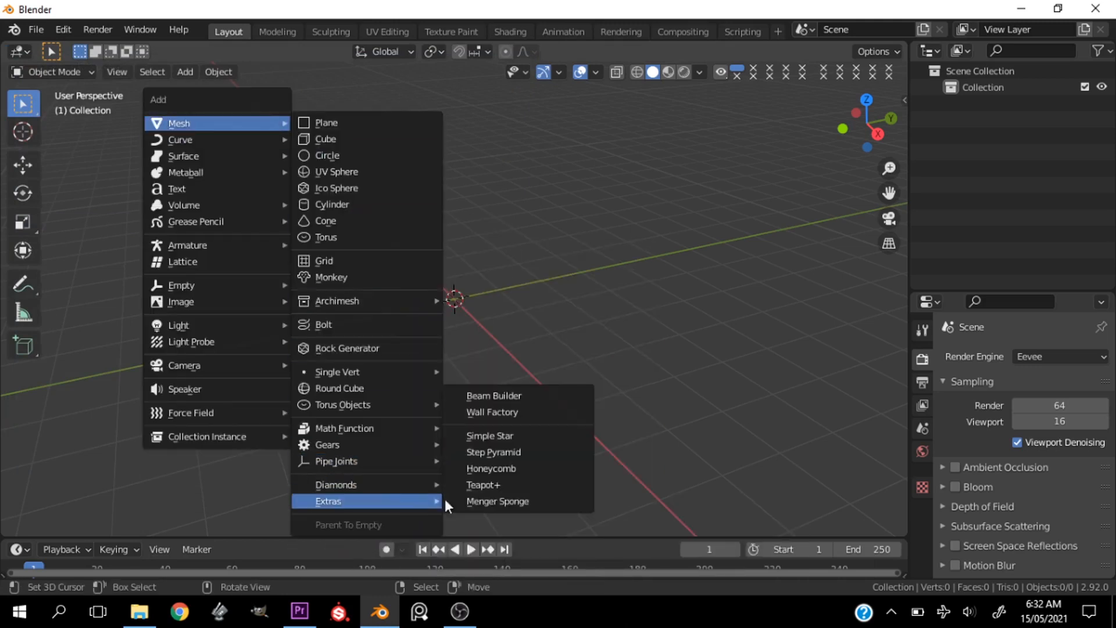
# Add a Teapot+ mesh at the origin and reopen the Add menu
pyautogui.click(482, 485)
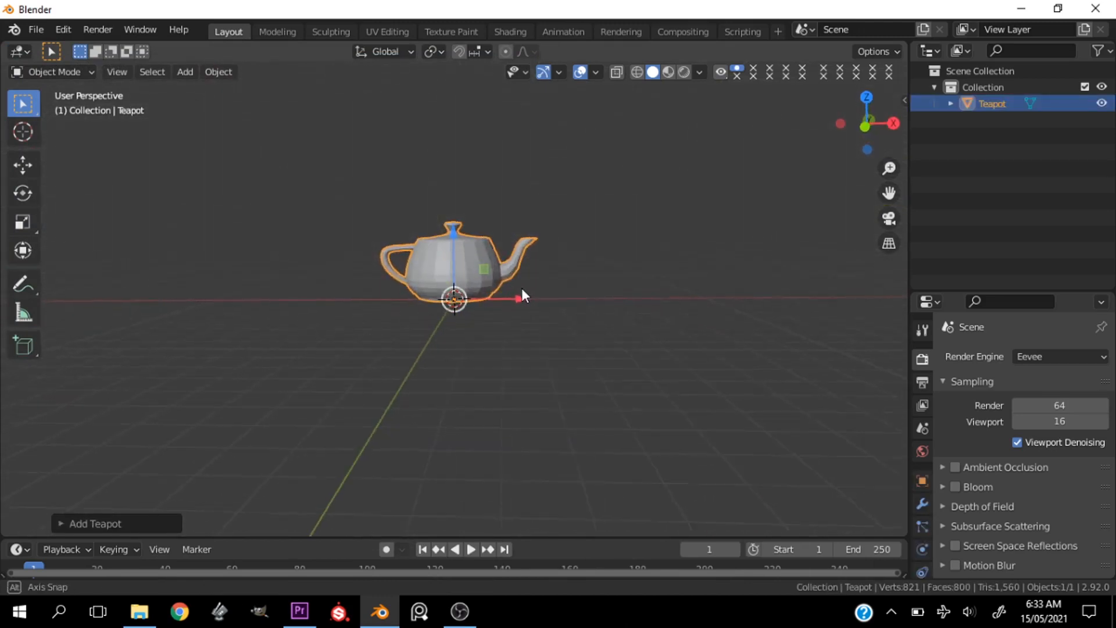
pyautogui.click(184, 71)
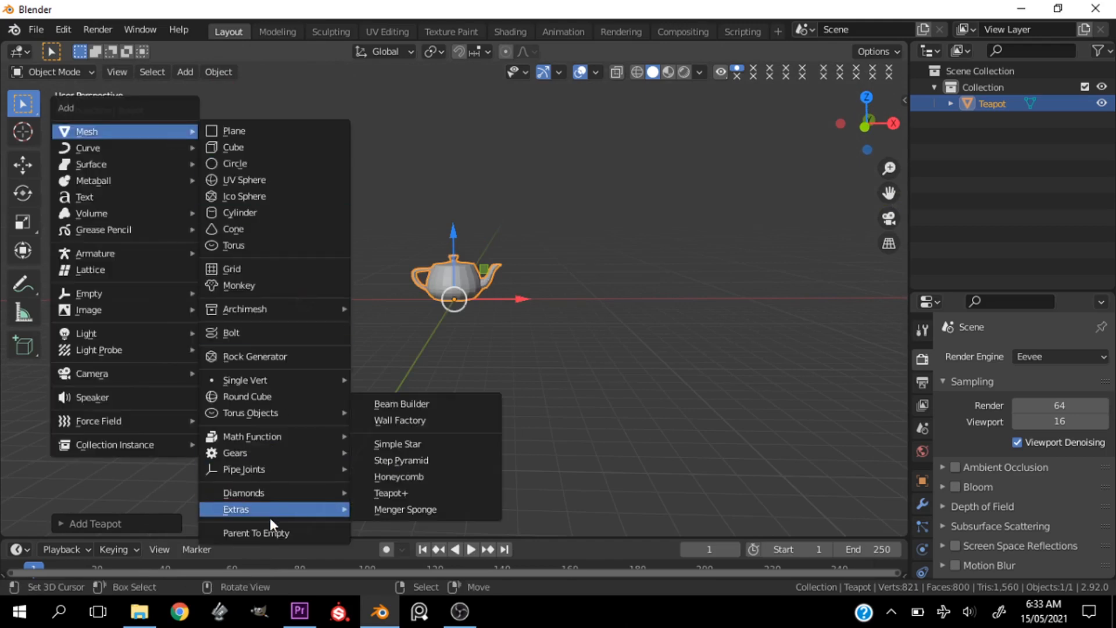
# Add a Simple Star mesh from the Extras submenu
pyautogui.click(397, 443)
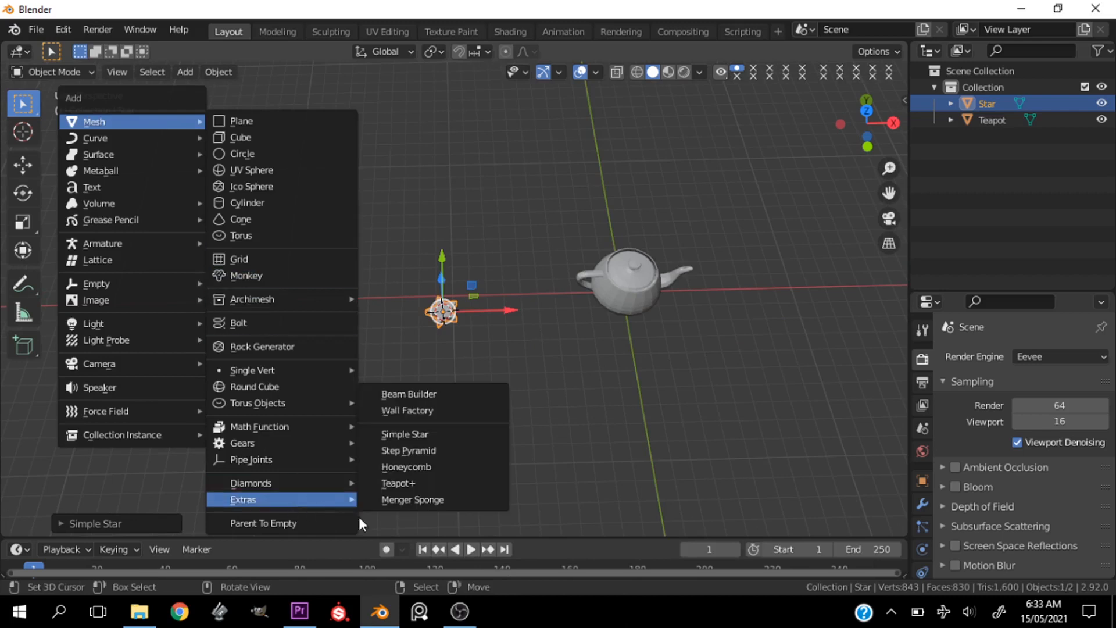
pyautogui.moveTo(420, 484)
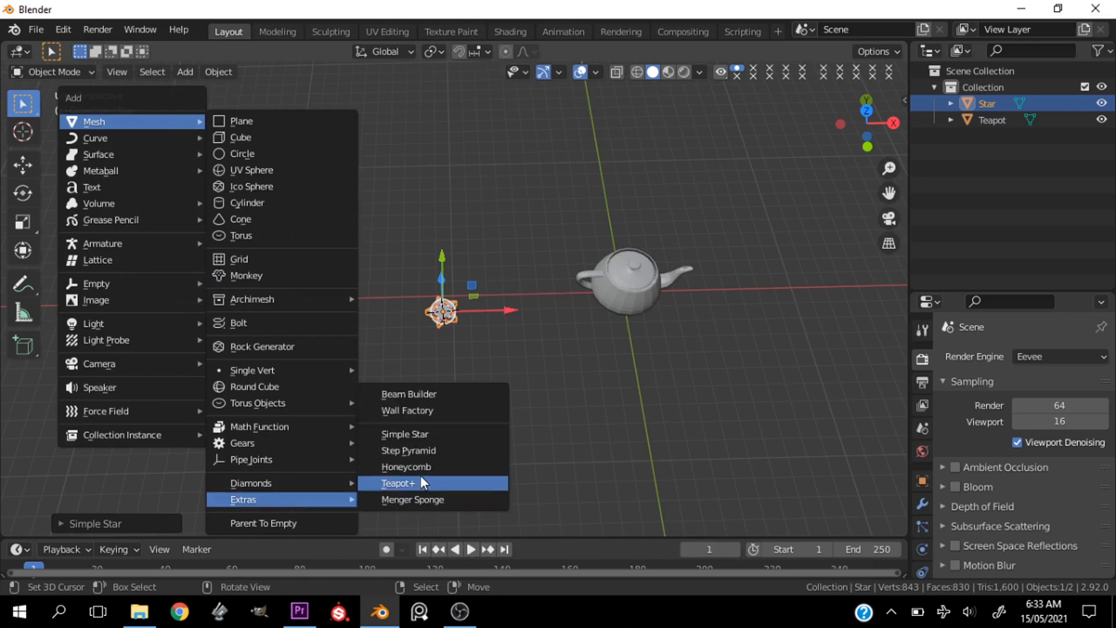